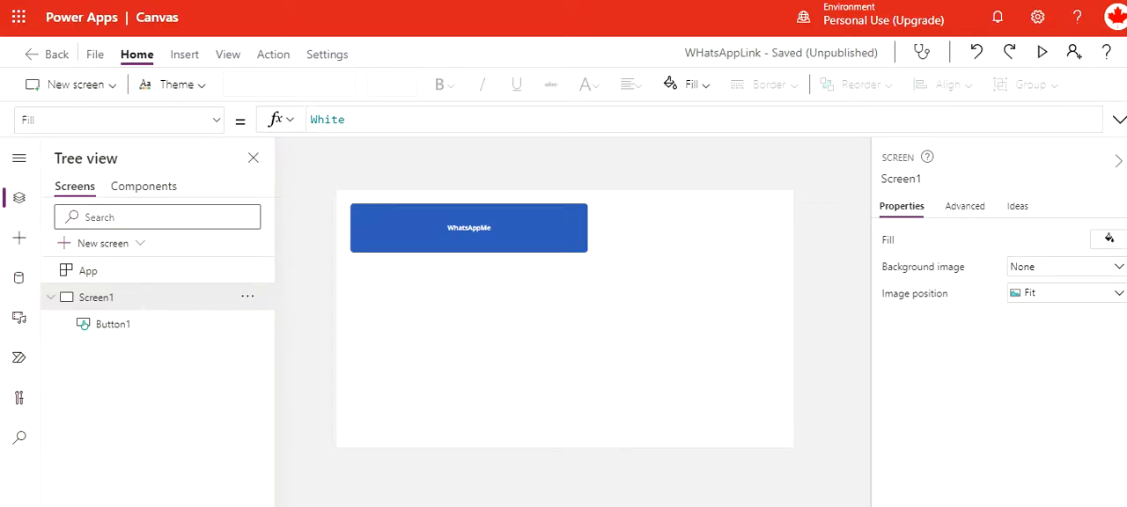
Select the WhatsAppMe button, then show the File backstage save page for WHatsAppLink.
{"action": "left_click", "coordinate": [554, 336]}
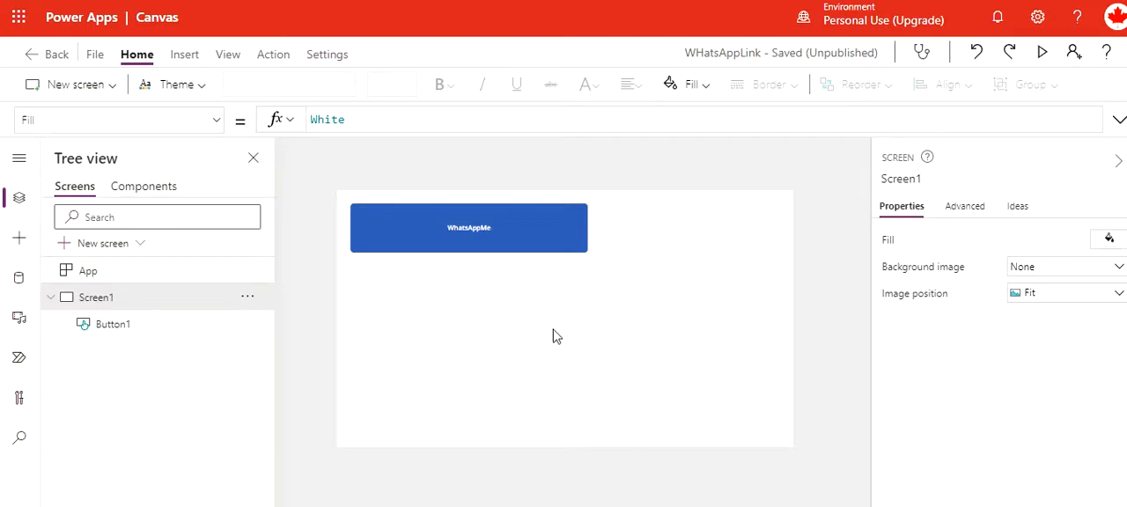
{"action": "mouse_move", "coordinate": [541, 302]}
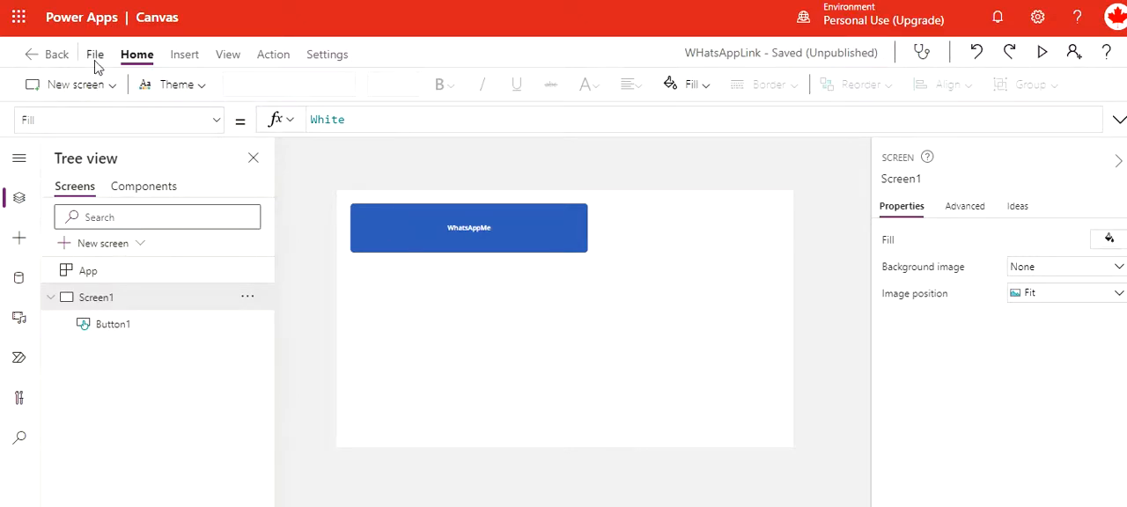
{"action": "left_click", "coordinate": [95, 52]}
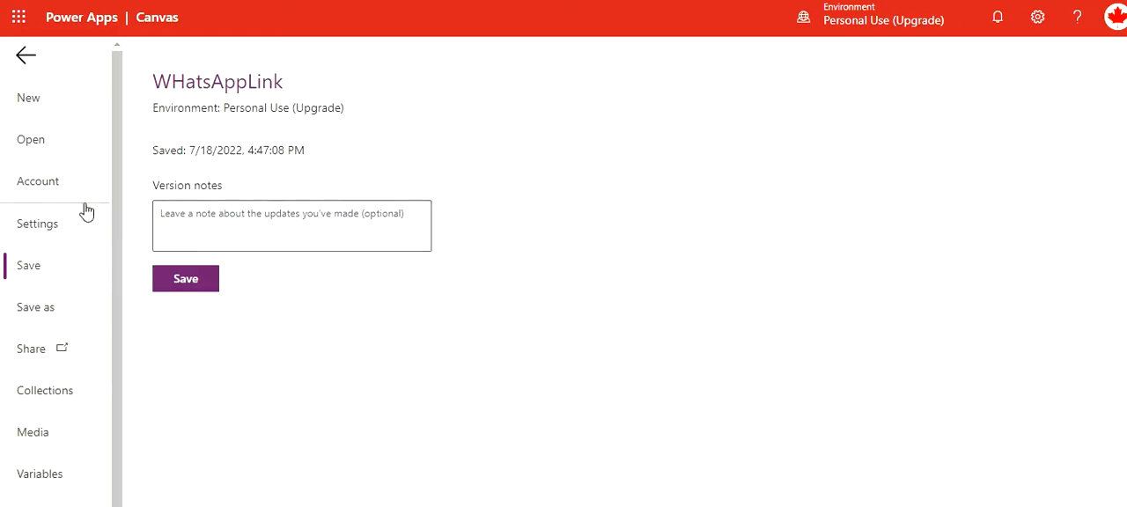
{"action": "mouse_move", "coordinate": [86, 232]}
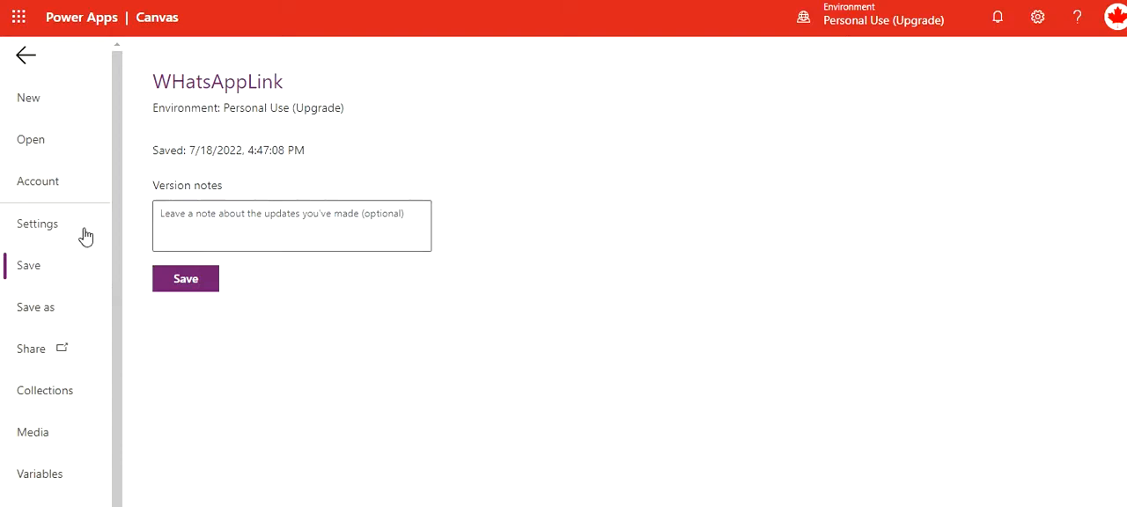
Turn Auto save On under General settings and return to the WHatsAppLink canvas.
{"action": "left_click", "coordinate": [37, 222]}
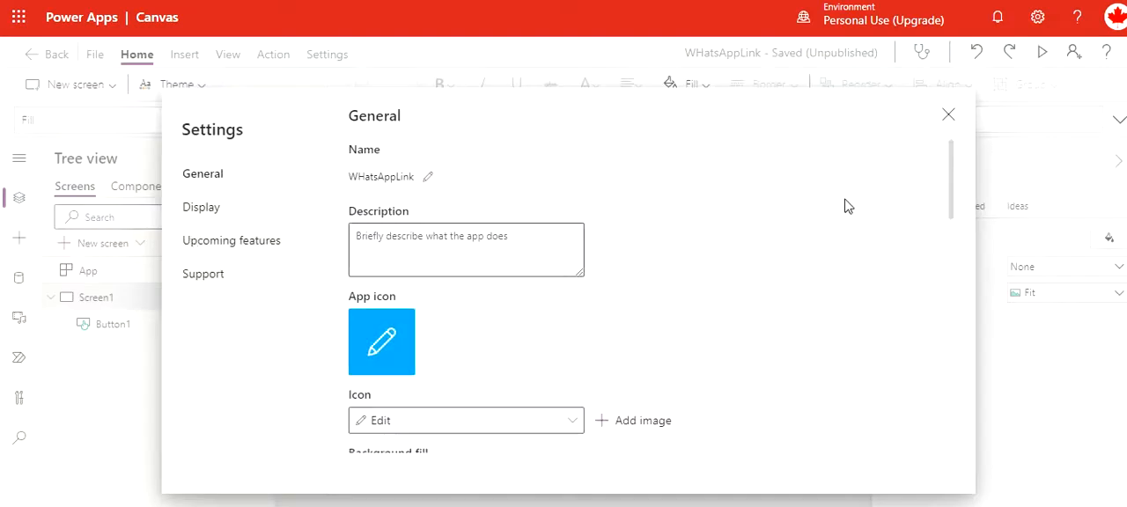
{"action": "scroll", "scroll_direction": "down", "scroll_amount": 3}
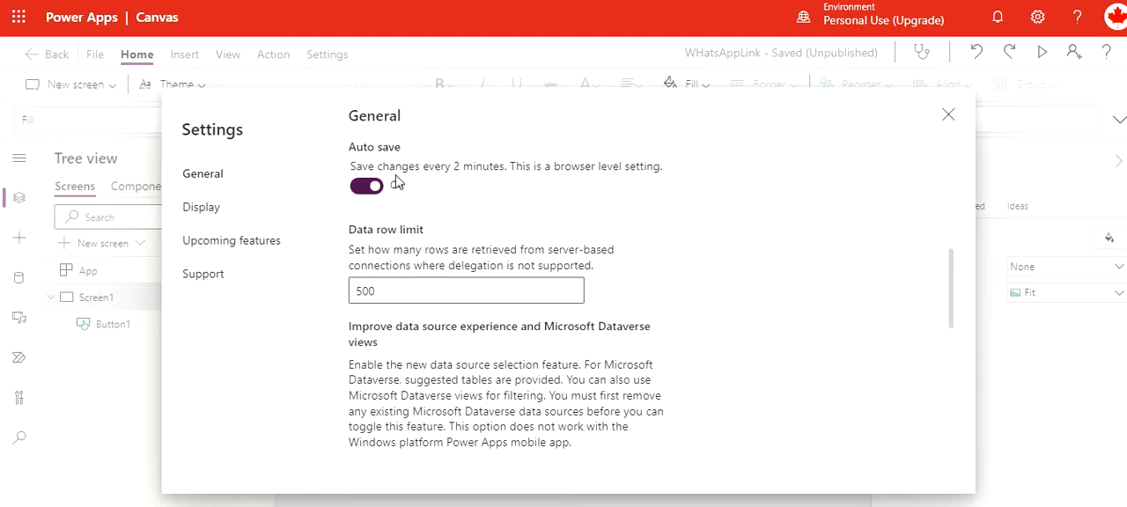
{"action": "left_click", "coordinate": [366, 185]}
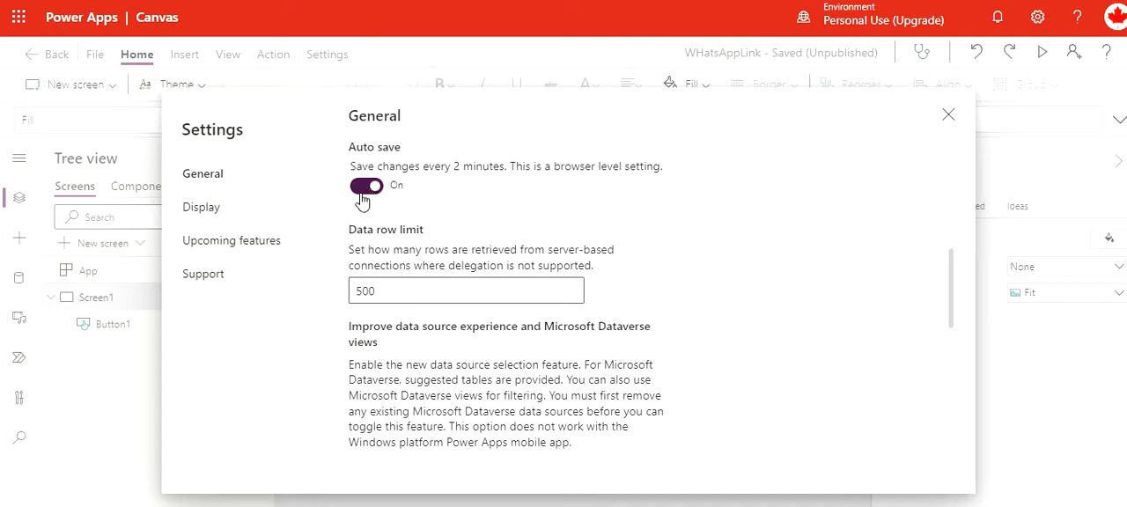
{"action": "left_click", "coordinate": [366, 187]}
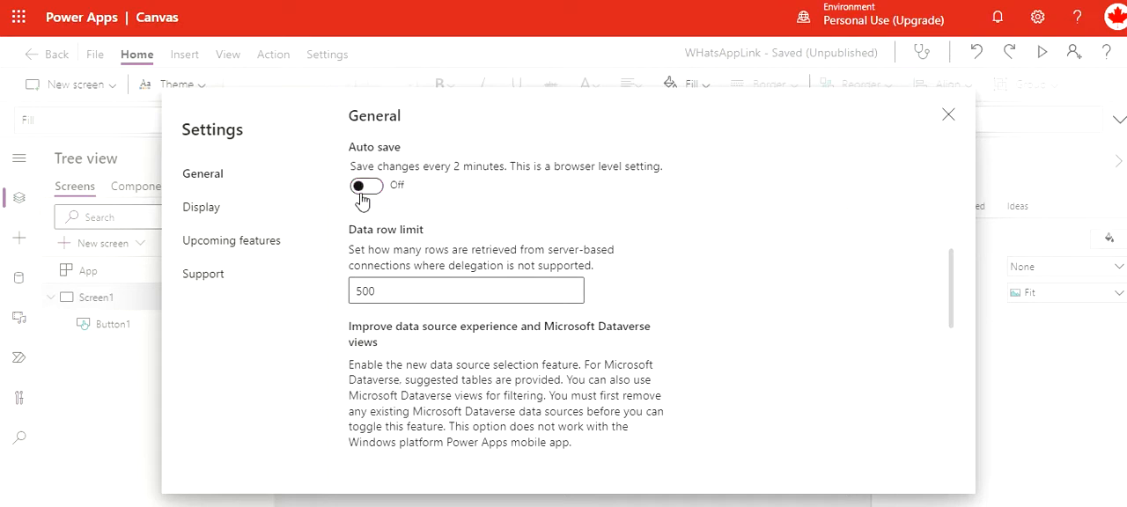
{"action": "left_click", "coordinate": [367, 187]}
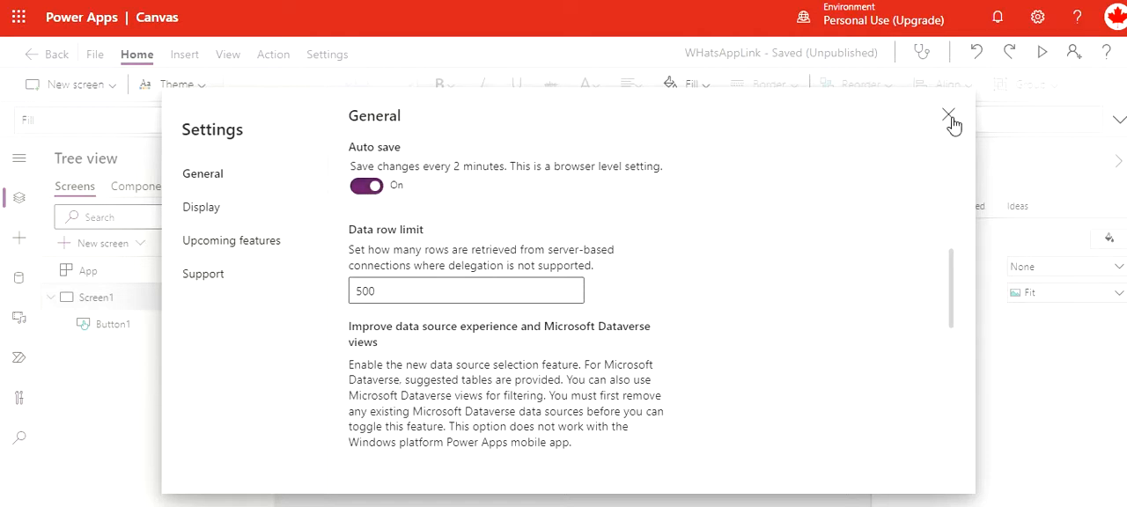
{"action": "left_click", "coordinate": [948, 114]}
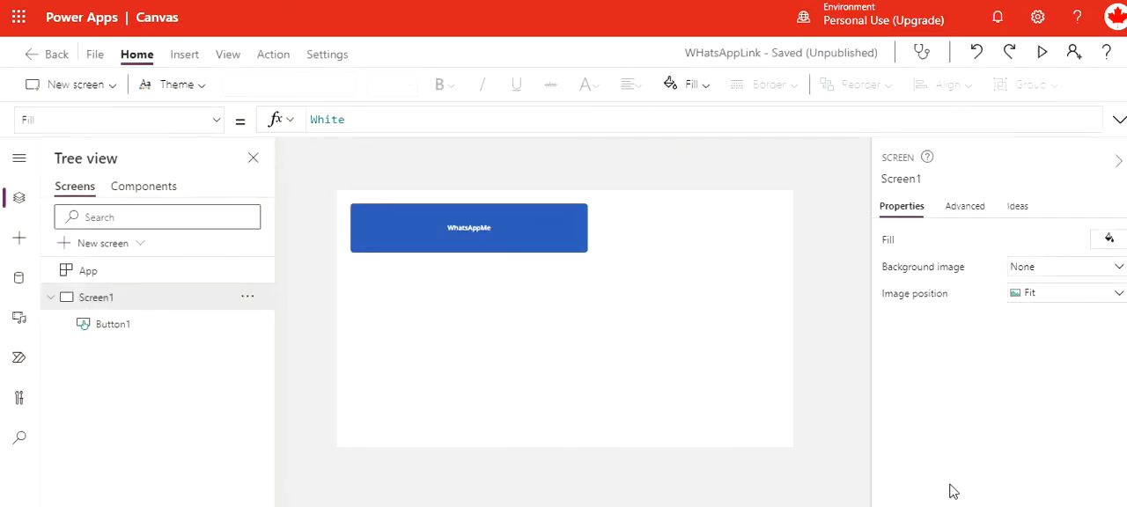